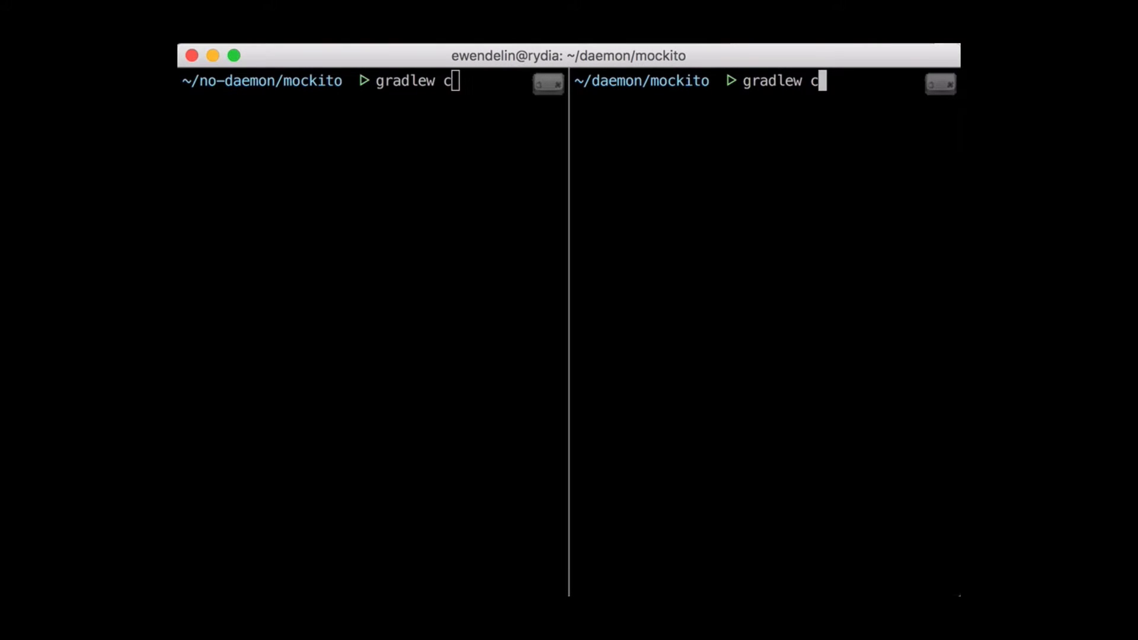
- Run 'gradlew compileJava' in both the no-daemon and daemon Mockito panes
text(ompileJava)
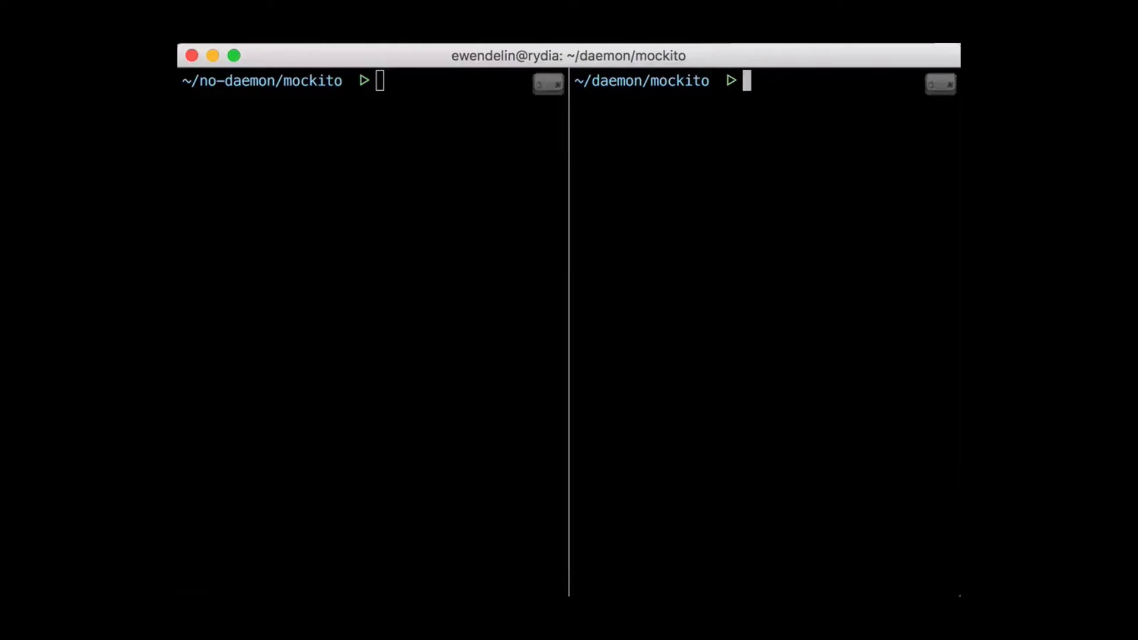
- Enter 'gradlew compile' in both panes to start another build
text(gradlew)
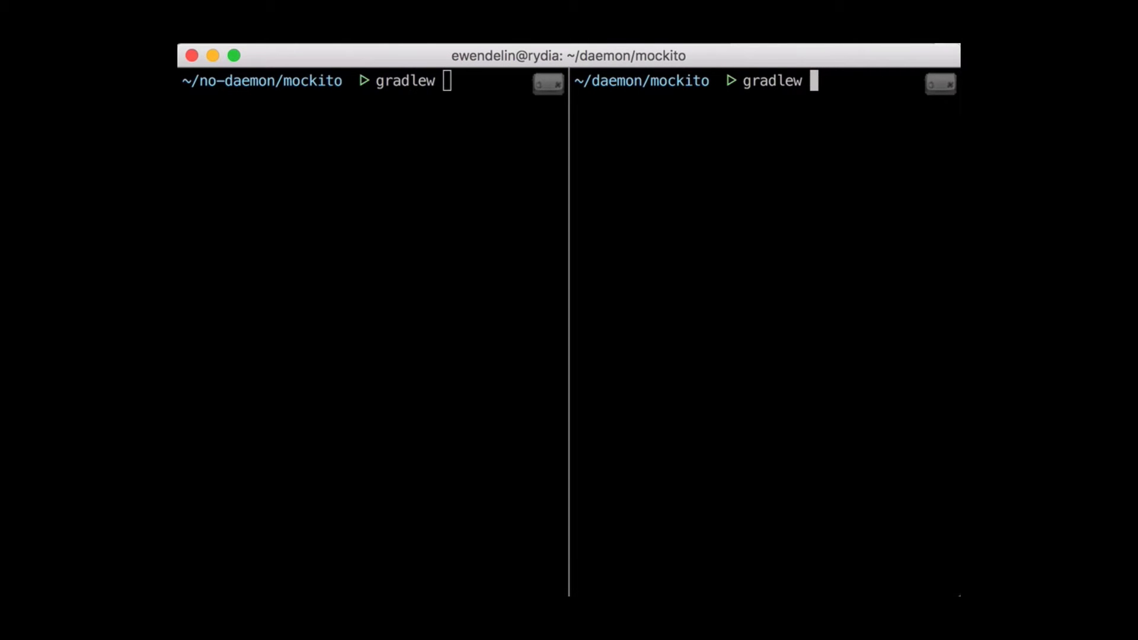
text(compile)
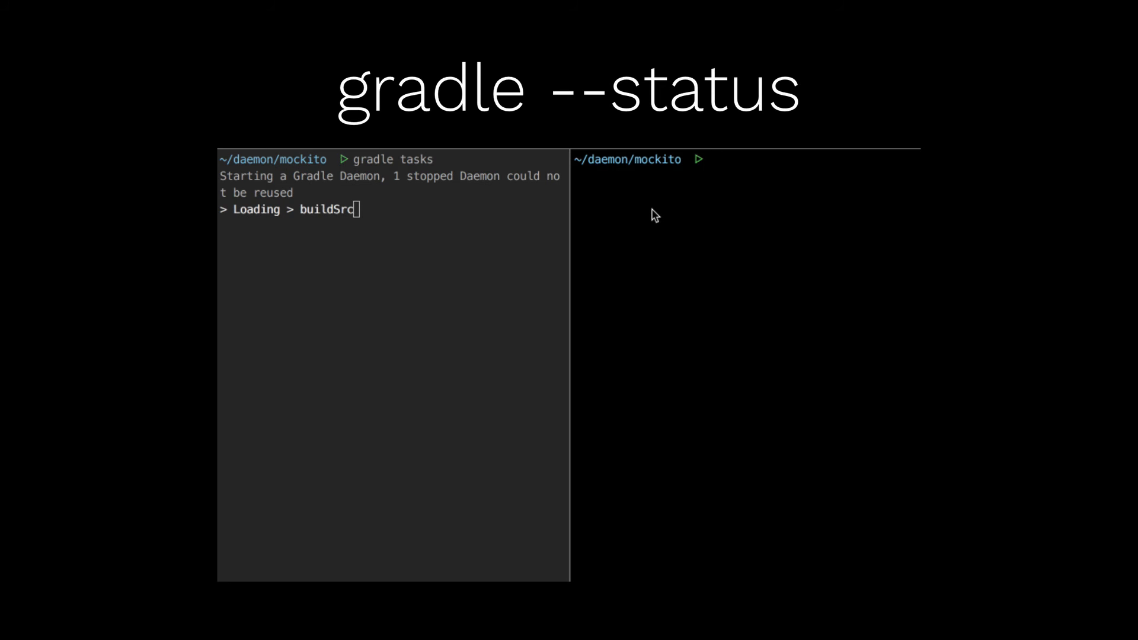
- Run 'gradle --status' twice, showing daemon 17984 busy during the build and idle afterwards
text(gradle --stat)
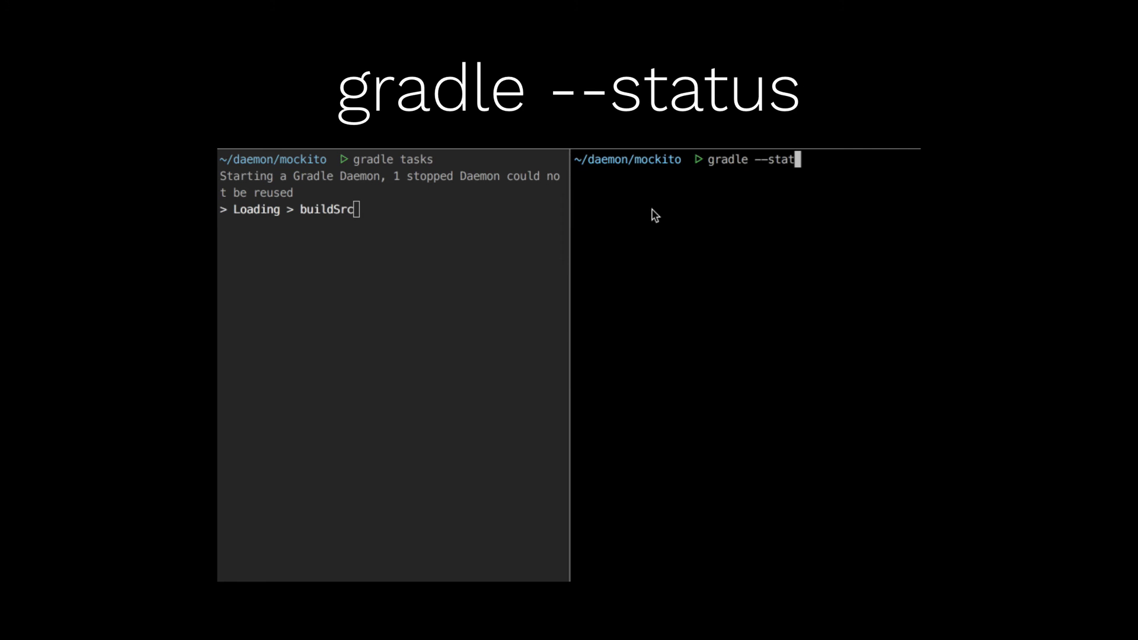
key(Return)
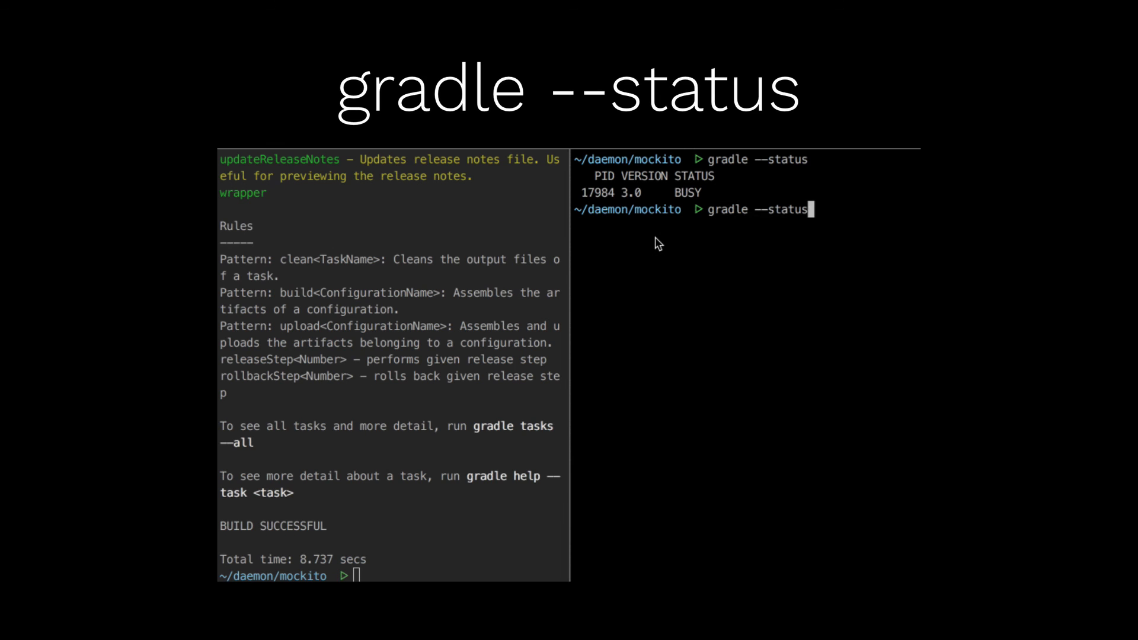
key(Return)
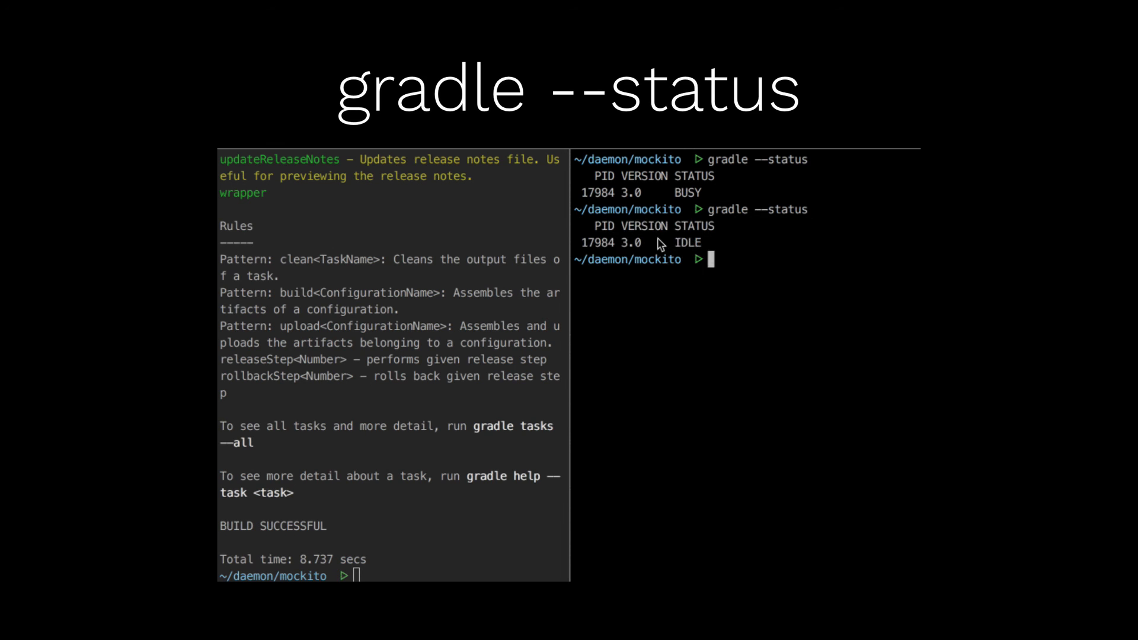